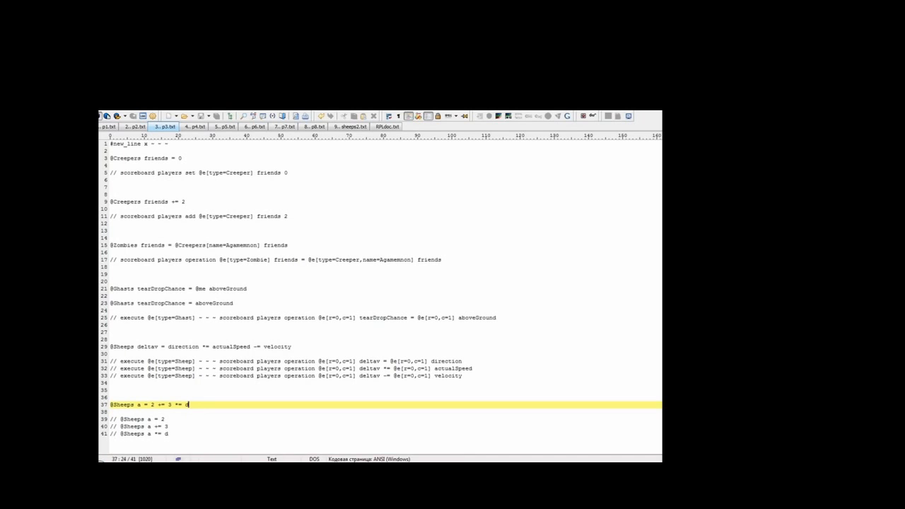
# View the p4 example on ItemFrame rotations and teleports, then the next example file
pyautogui.click(195, 126)
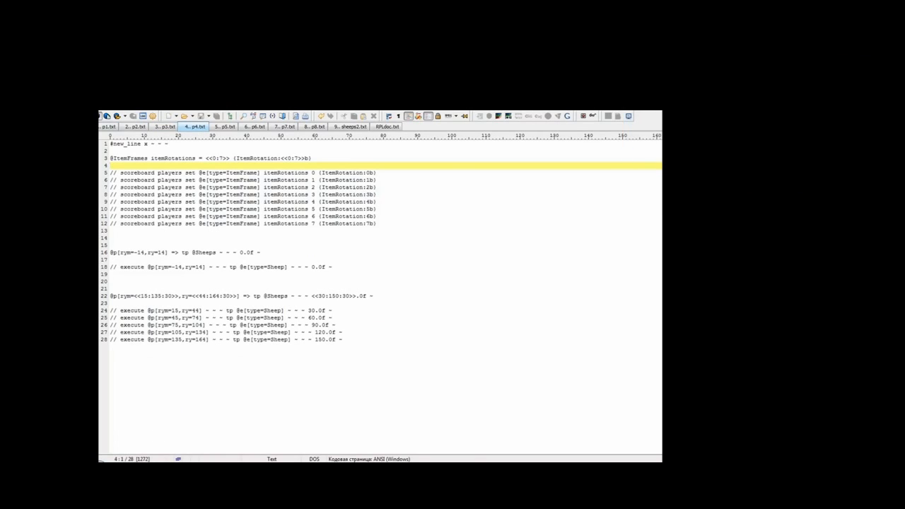
pyautogui.click(205, 158)
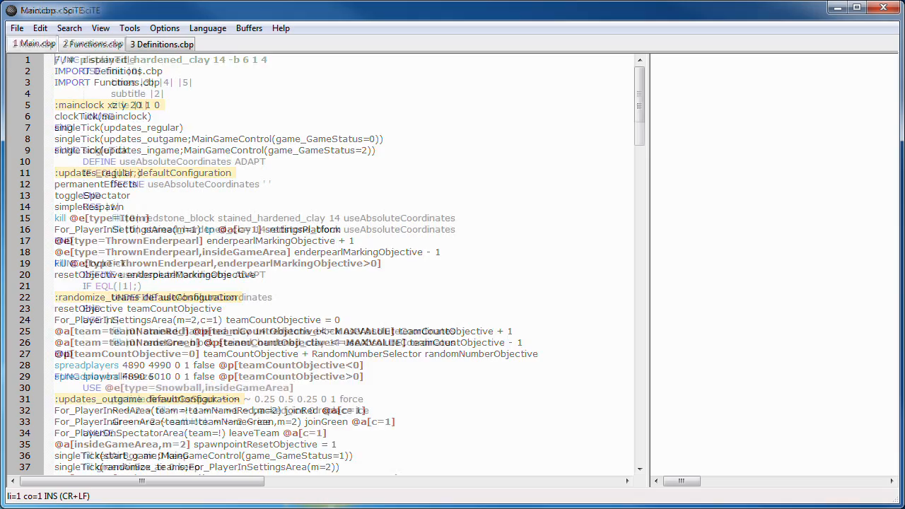
# Show Functions.cbp, then another project's Main.cbp, scrolling through its command blocks
pyautogui.click(93, 44)
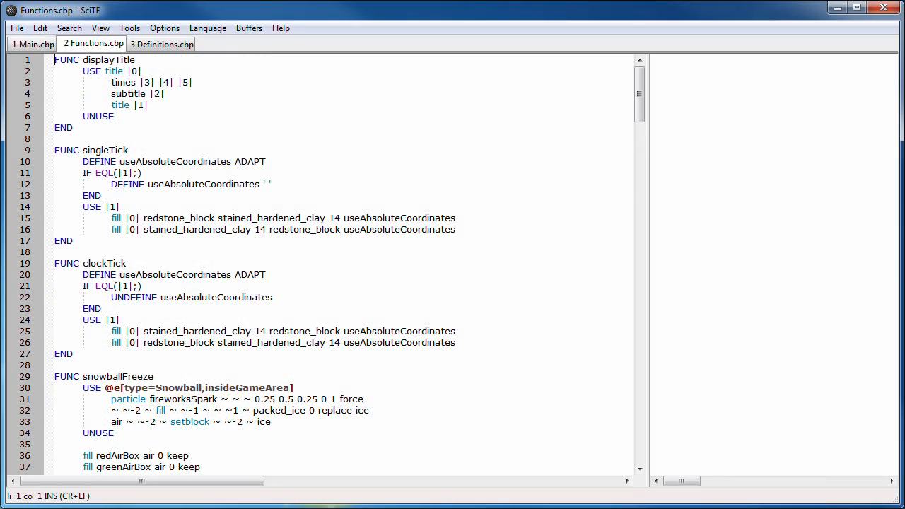
pyautogui.click(161, 44)
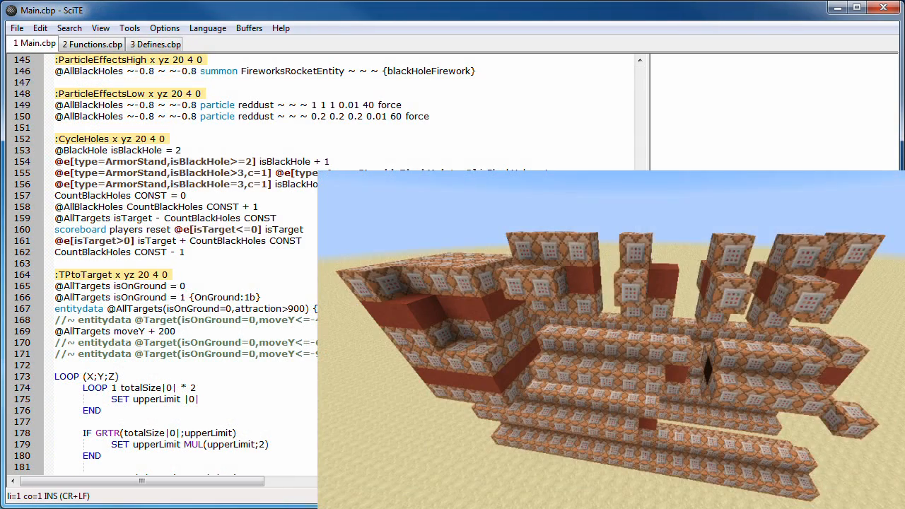
pyautogui.scroll(-3)
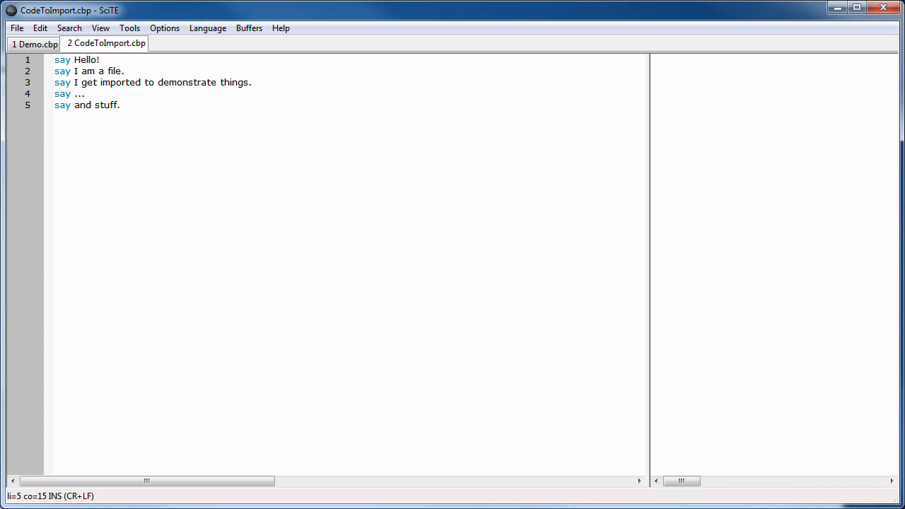
# Return to the Demo.cbp source tab so it parses into Demo_parsed.cbp
pyautogui.click(34, 44)
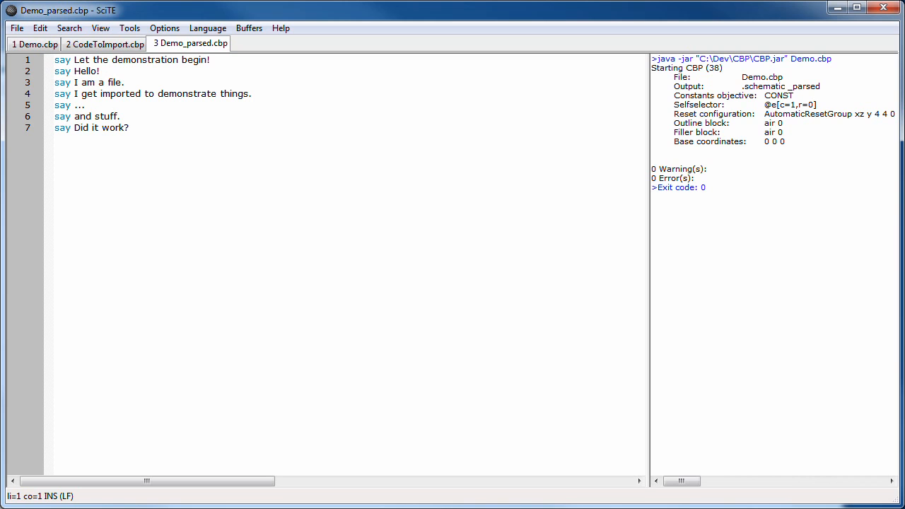
pyautogui.click(34, 44)
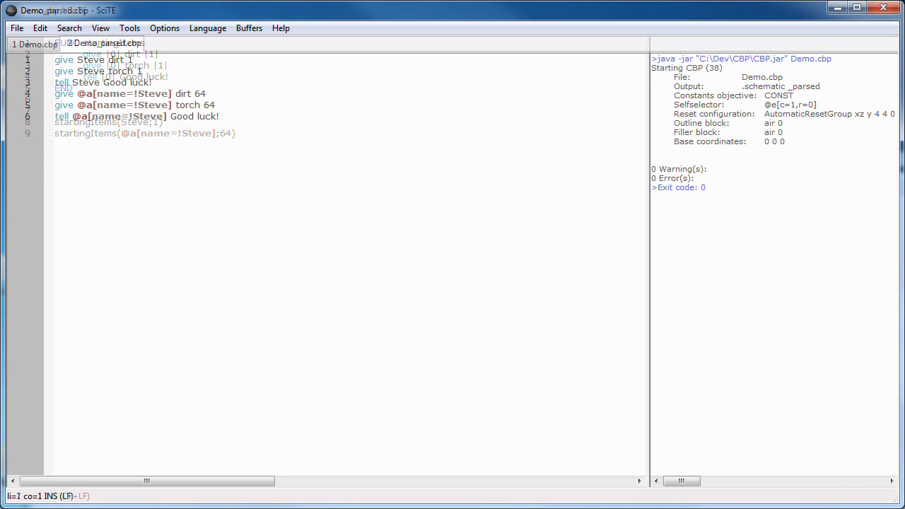
# View Demo_parsed.cbp showing give dirt, give torch and tell commands for two targets
pyautogui.click(106, 43)
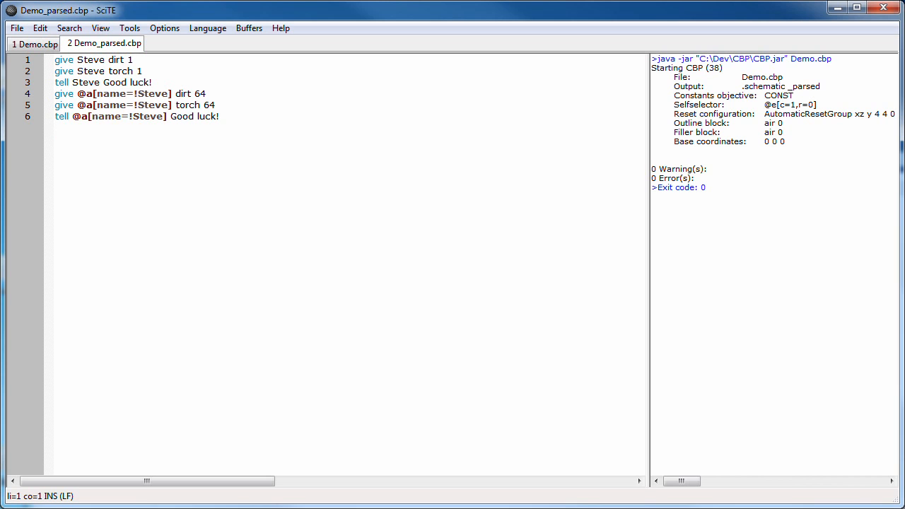
# Revisit Demo.cbp between tell, score-selector and scoreboard demos, ending on its summon lines
pyautogui.click(33, 43)
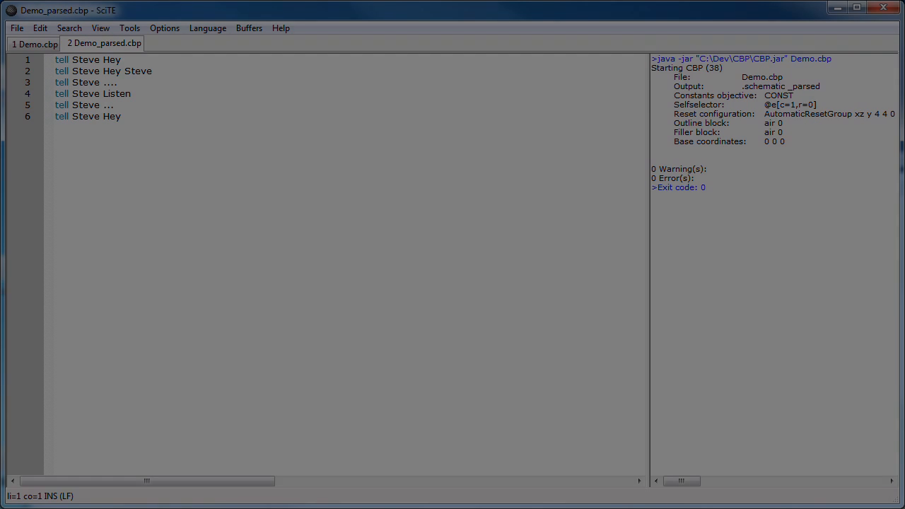
pyautogui.click(33, 44)
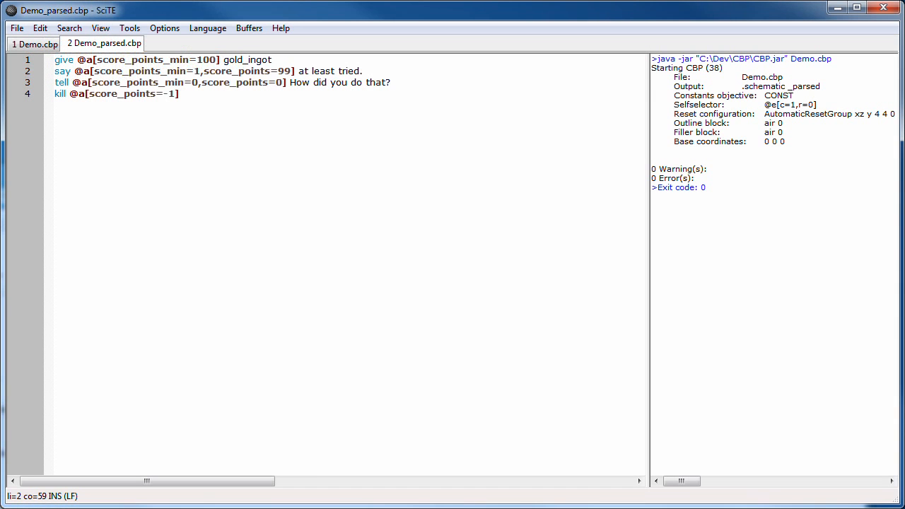
pyautogui.click(33, 44)
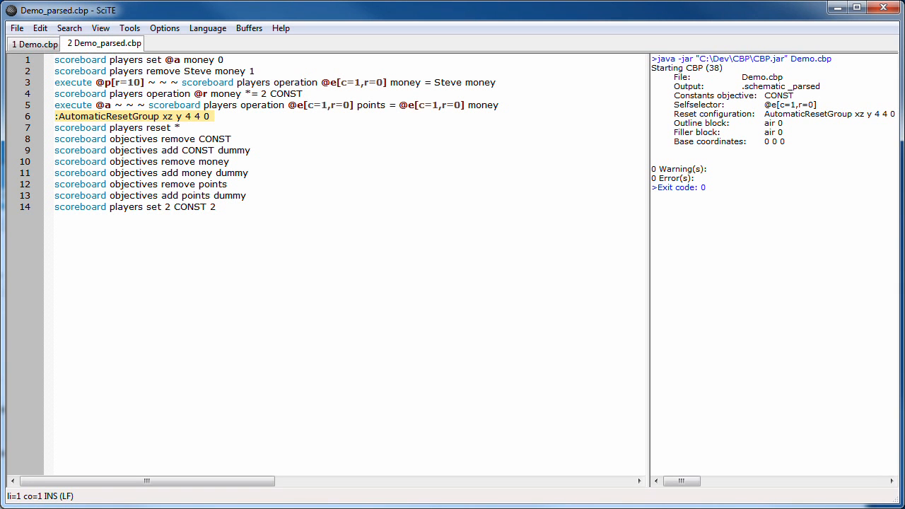
pyautogui.click(32, 44)
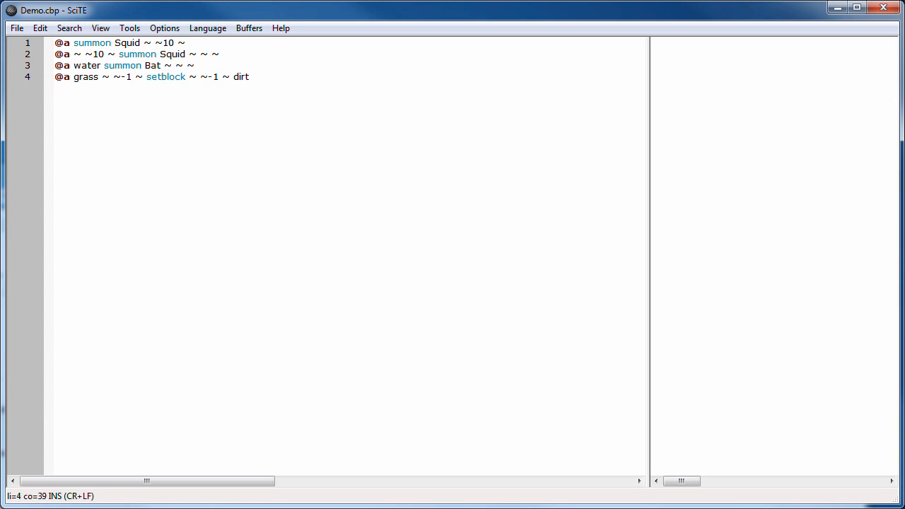